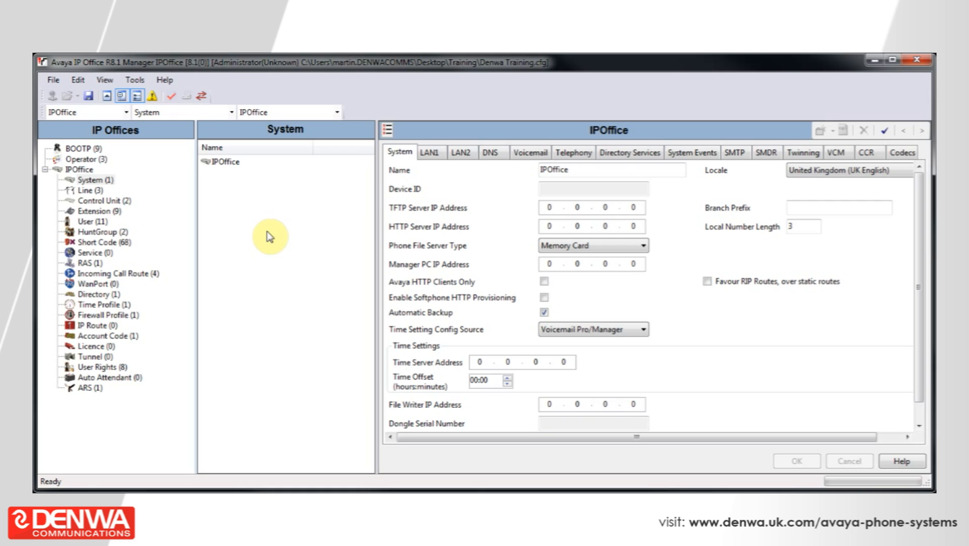
pyautogui.moveTo(196, 199)
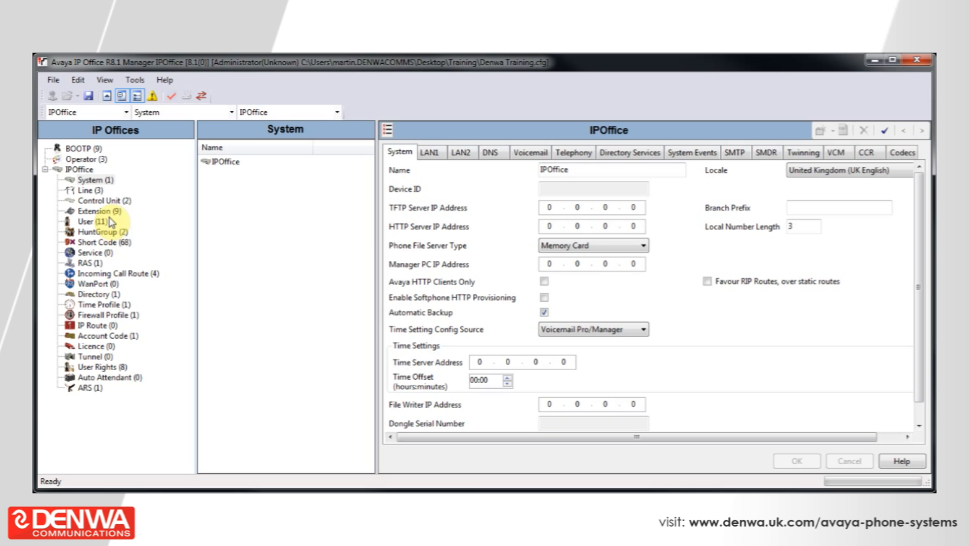
# Expand User (11) in the tree and show the RemoteManager user's settings.
pyautogui.click(93, 222)
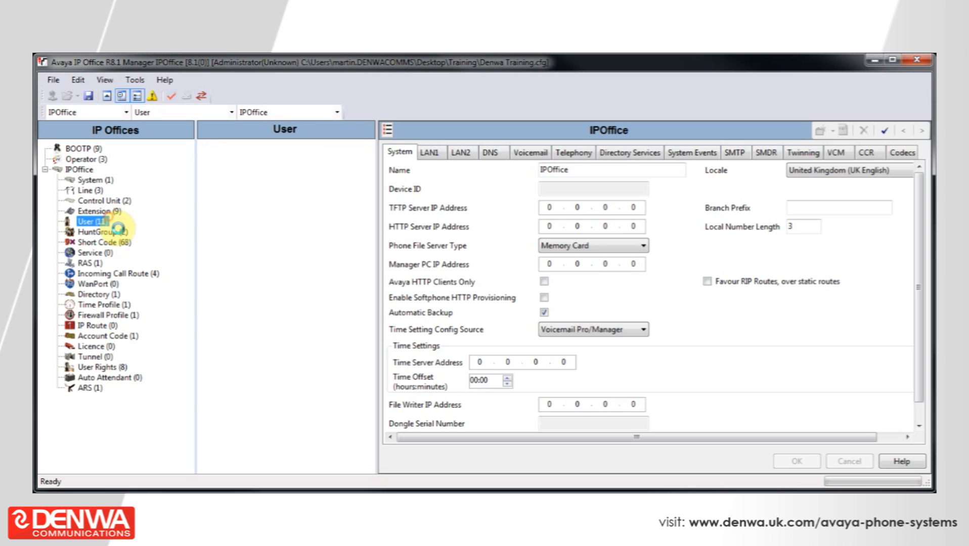
pyautogui.click(94, 222)
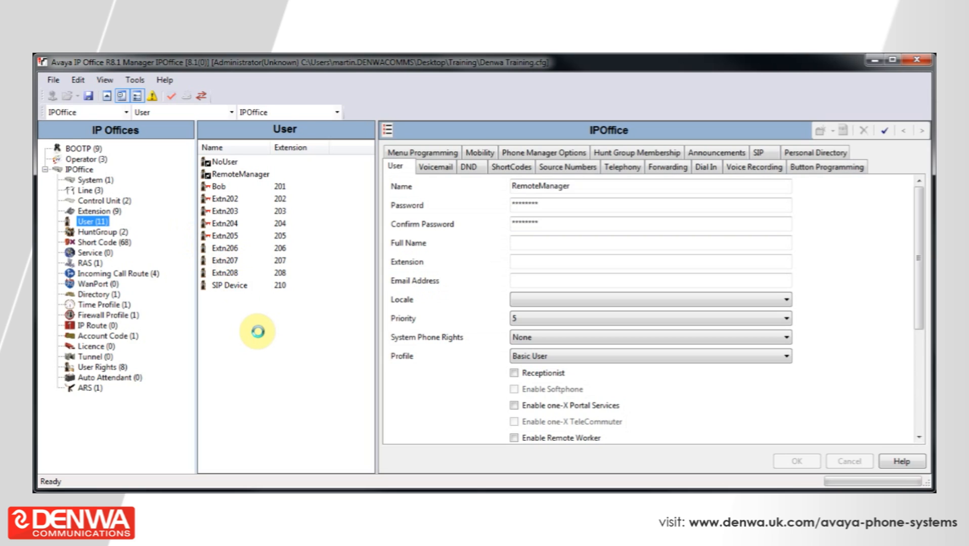
pyautogui.click(240, 174)
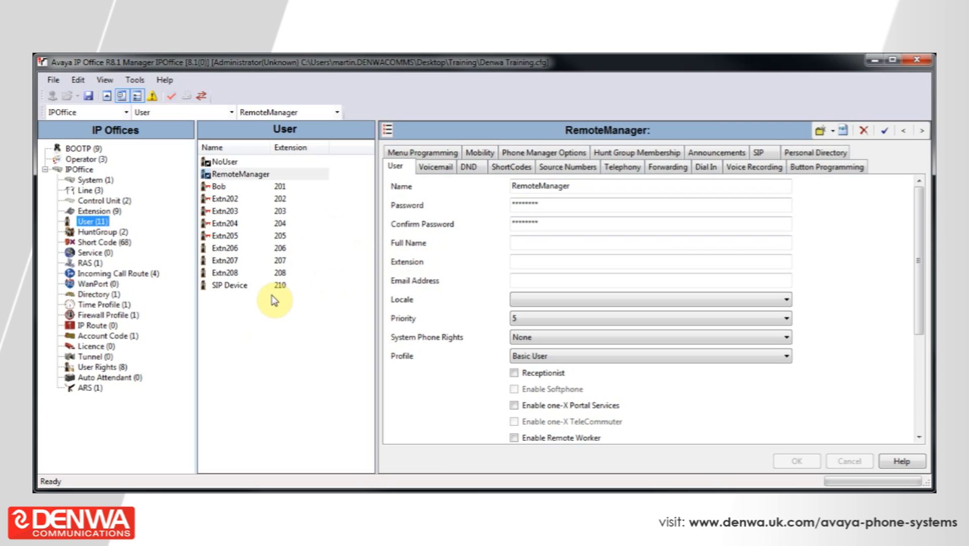
# Bring up the context menu in the user list to add a new user.
pyautogui.click(246, 173)
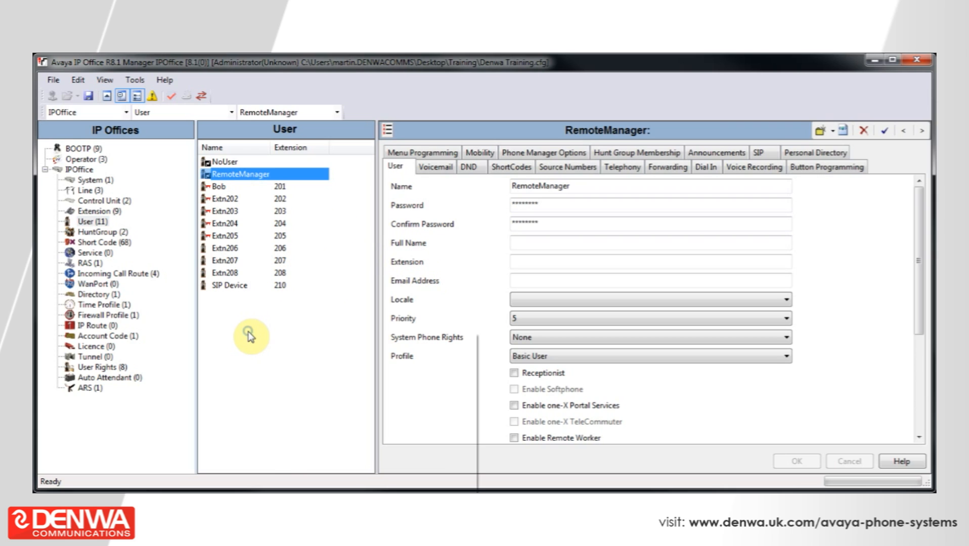
pyautogui.rightClick(250, 336)
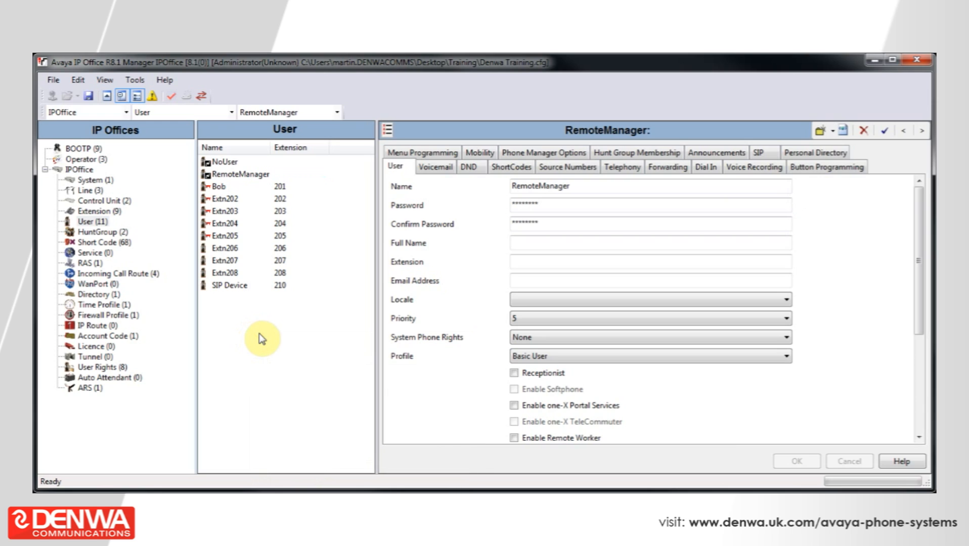
pyautogui.moveTo(297, 334)
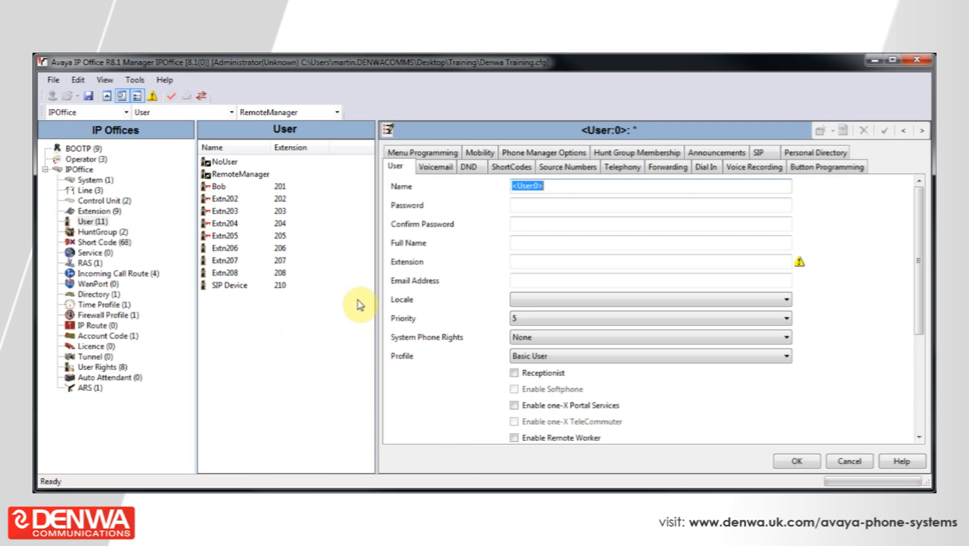
pyautogui.moveTo(447, 269)
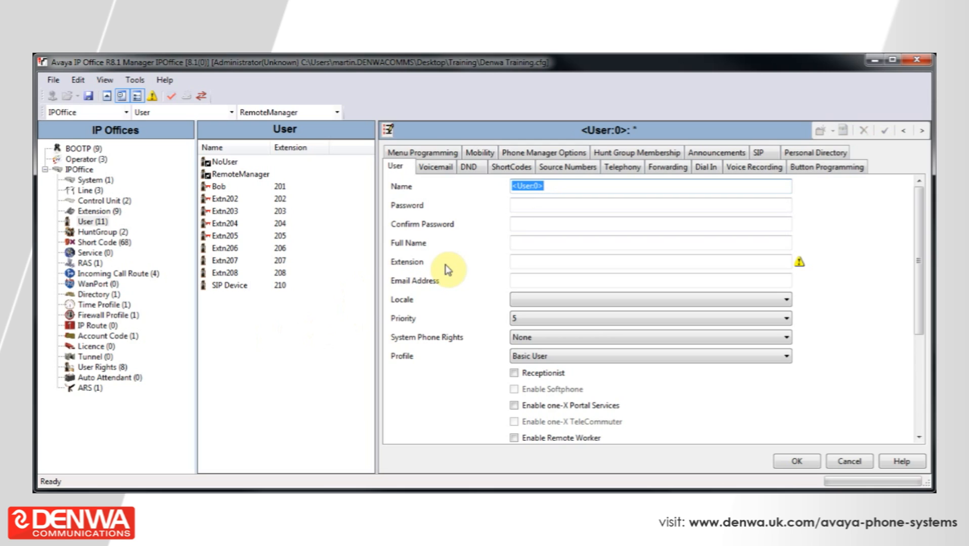